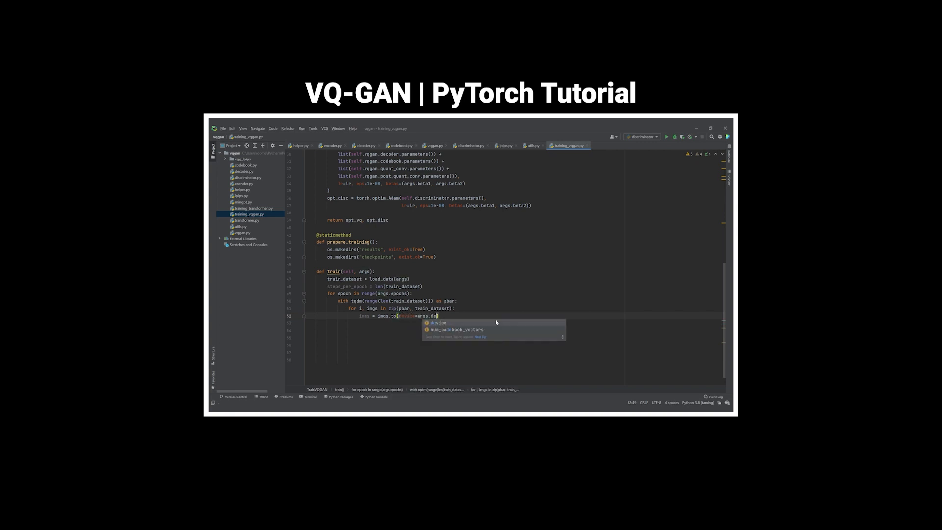
pyautogui.write('decoded_images, _,')
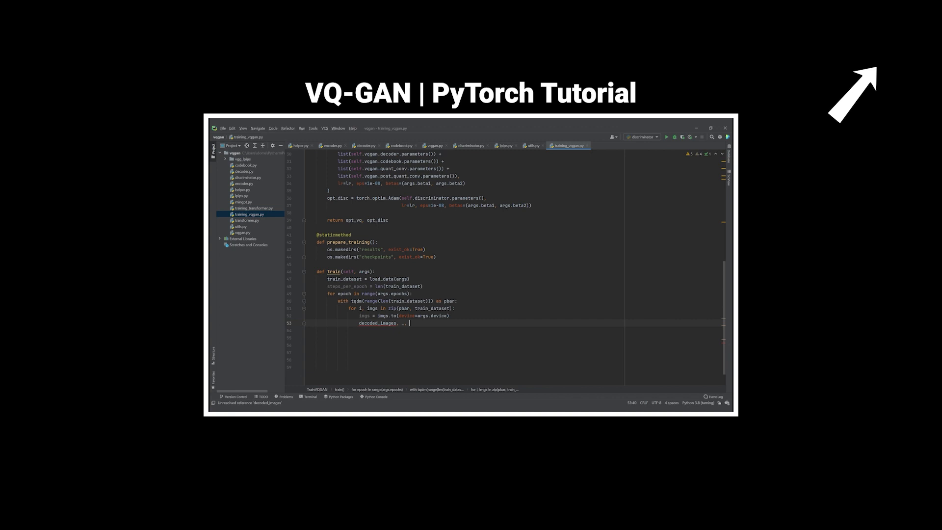
pyautogui.write('q_loss = s')
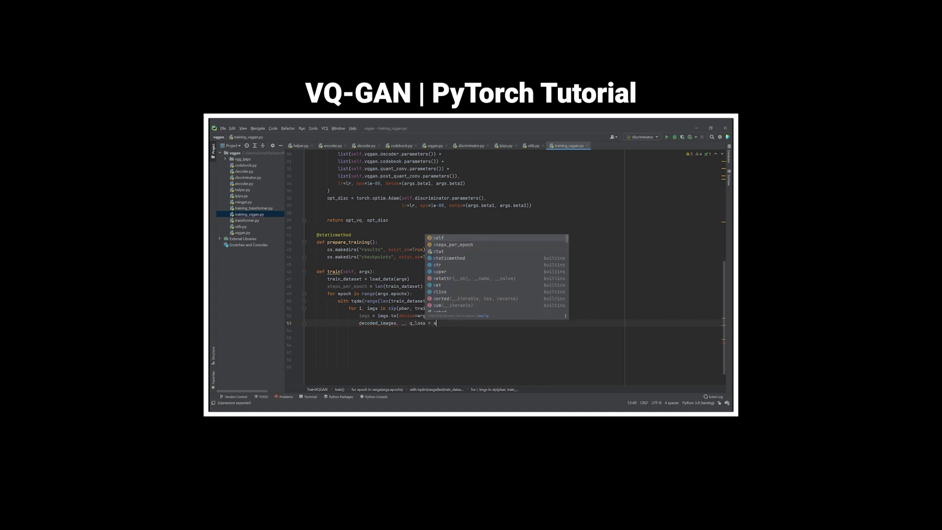
pyautogui.write('elf.vqgan(img')
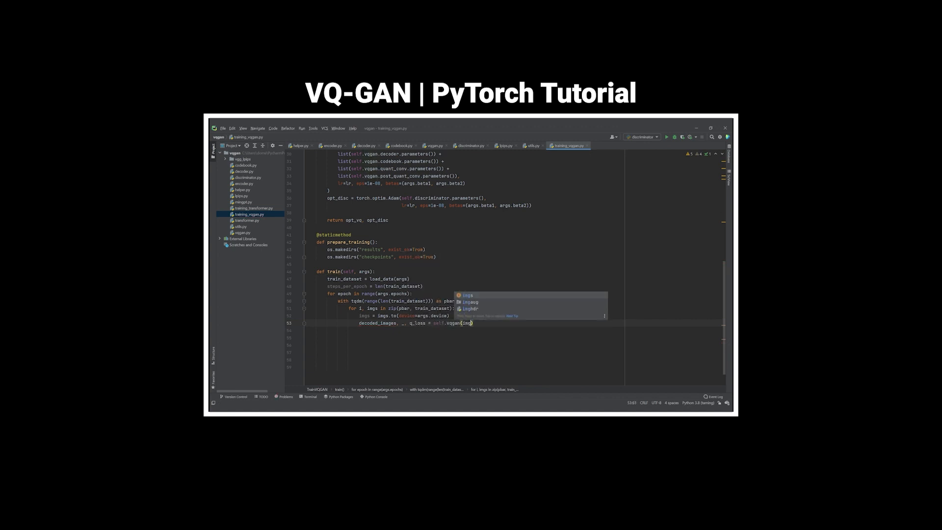